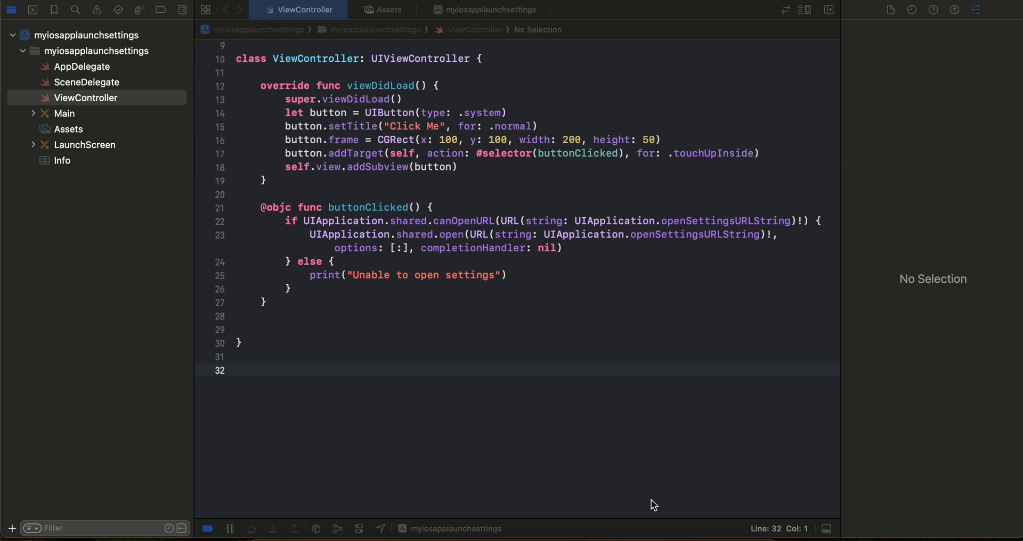
mouse_move(600, 445)
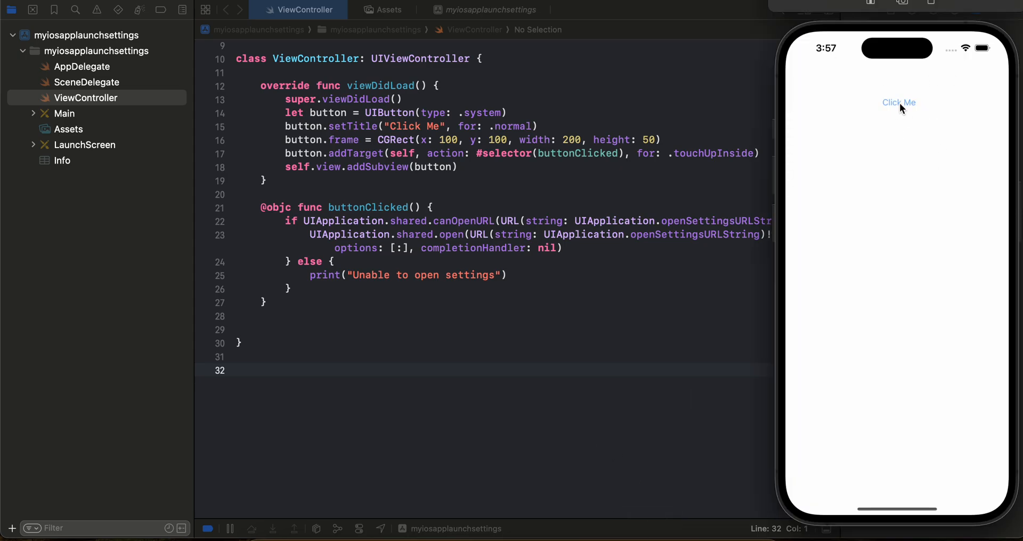
- Test Click Me twice, opening Settings on the myiosapplaunchsettings page and returning to the app between
click(899, 102)
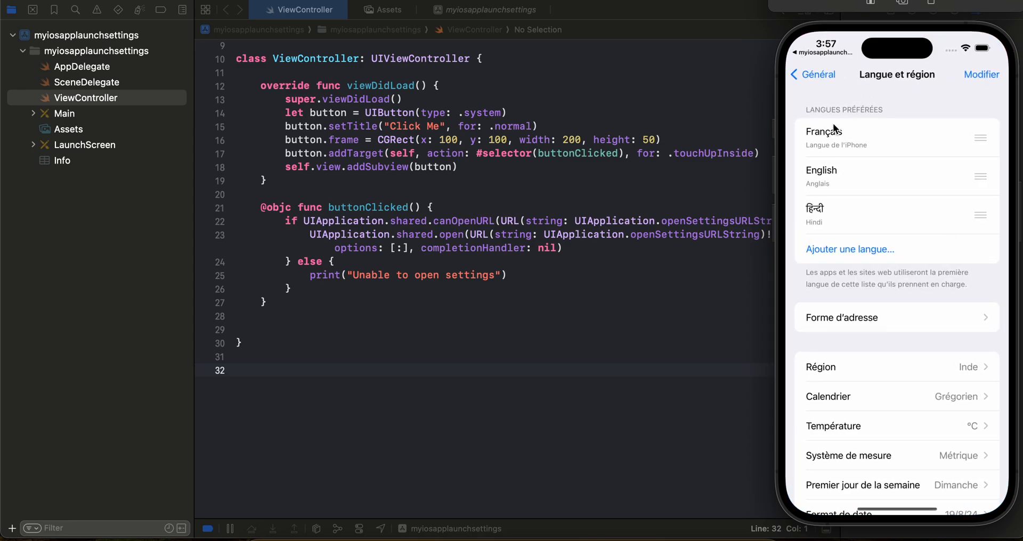
click(812, 75)
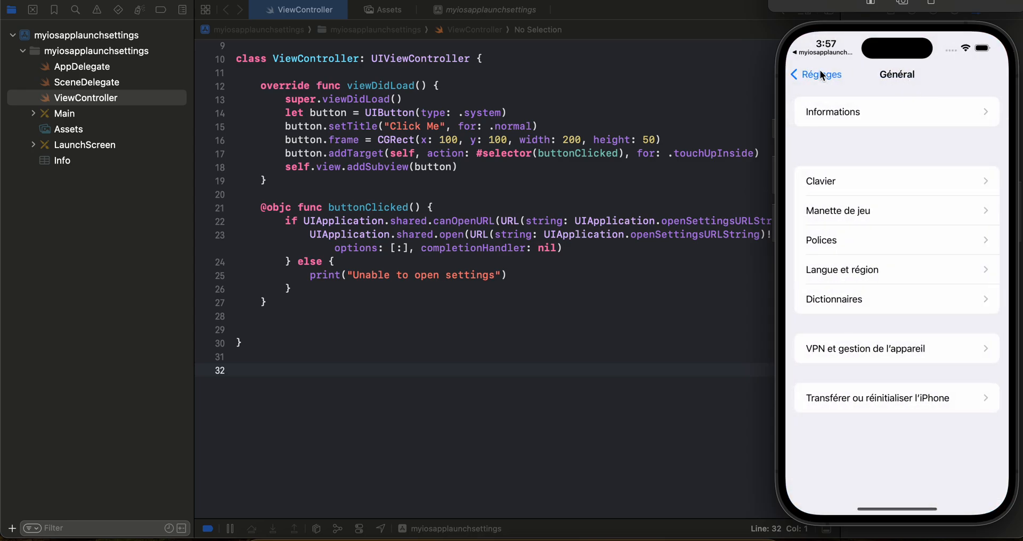
click(814, 75)
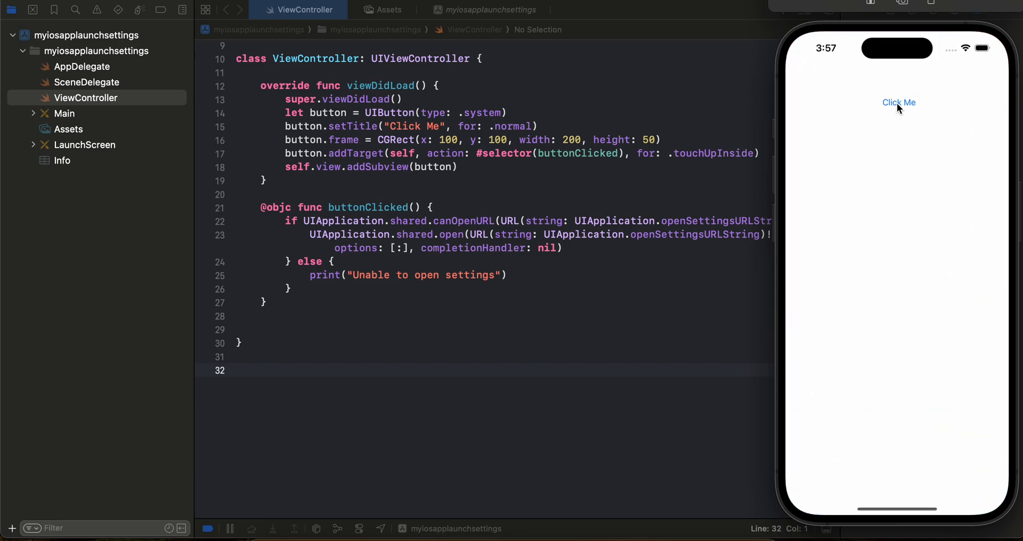
click(898, 102)
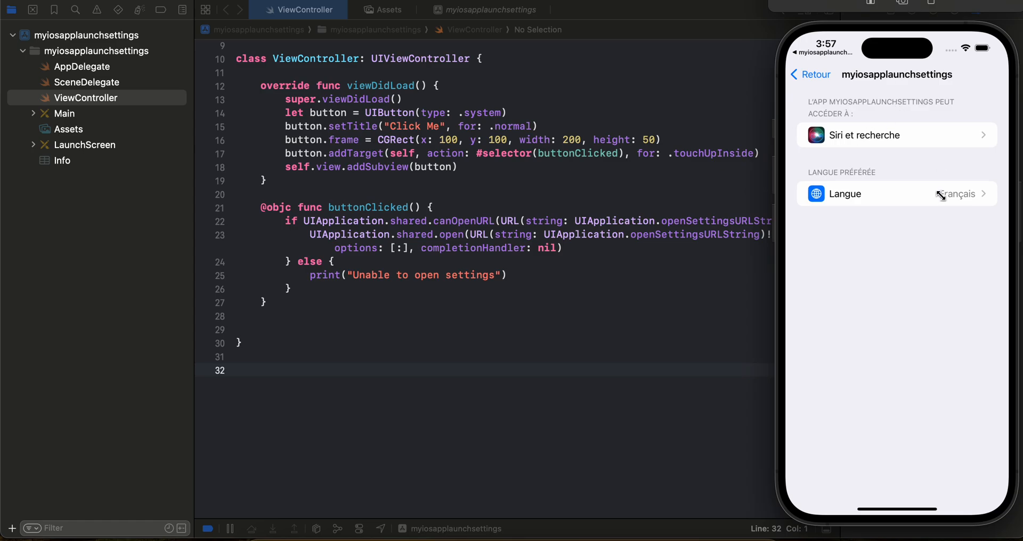
mouse_move(897, 204)
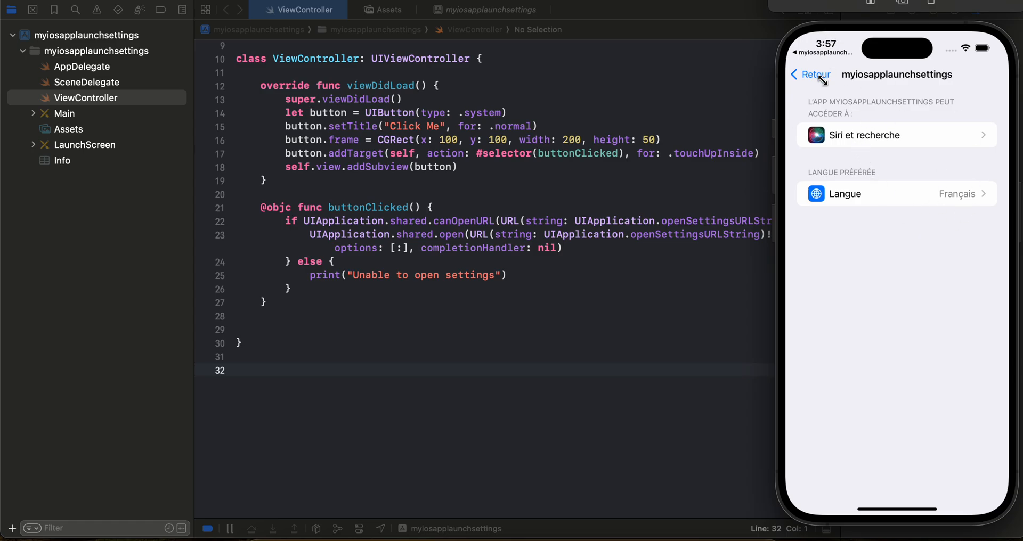
- Browse the Général and Accessibilité settings pages, returning to the main Réglages list each time
click(811, 75)
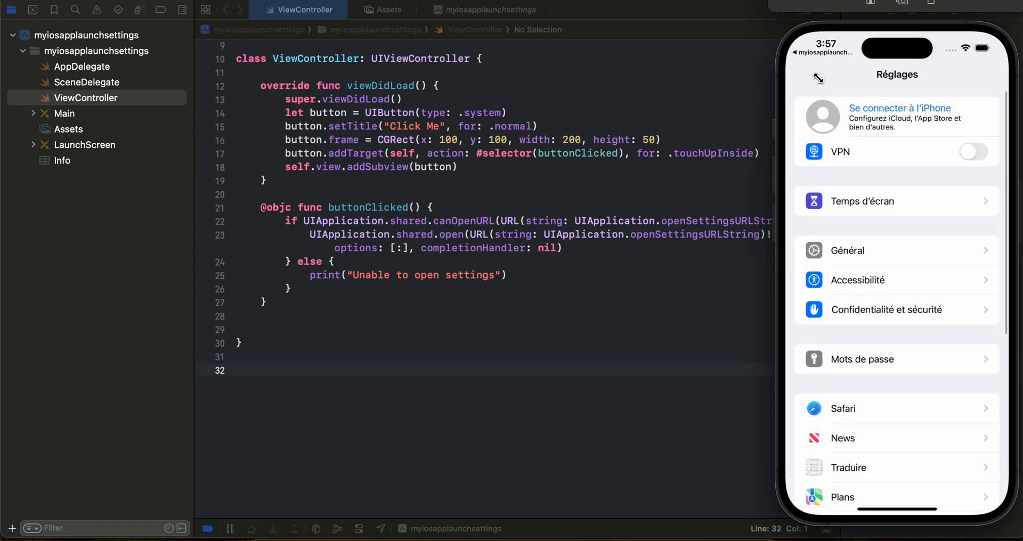
mouse_move(988, 166)
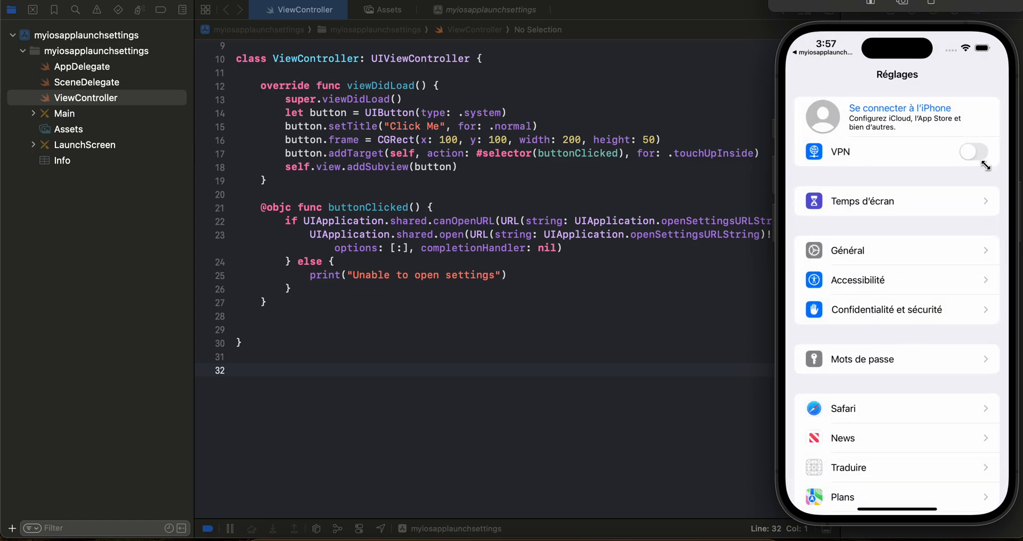
mouse_move(869, 222)
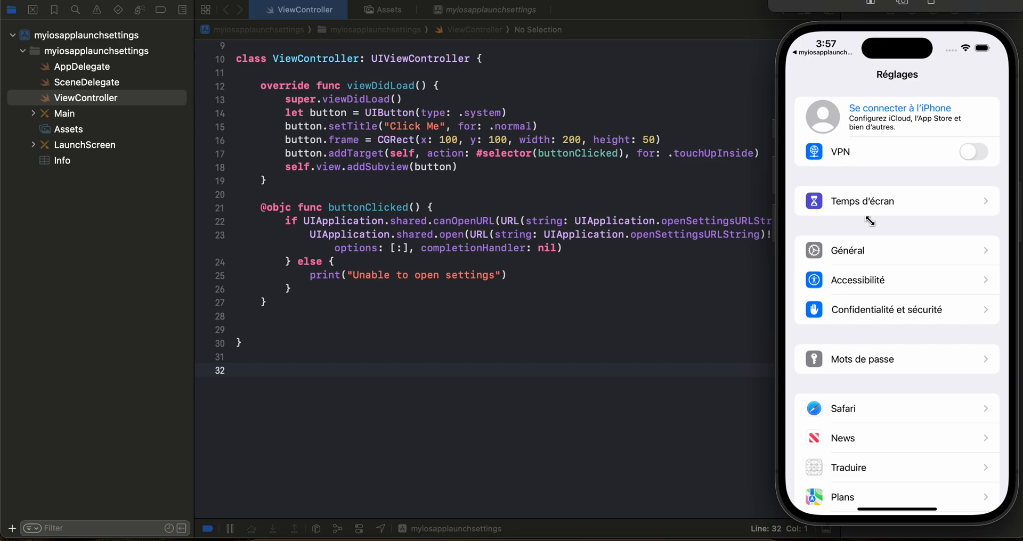
mouse_move(875, 197)
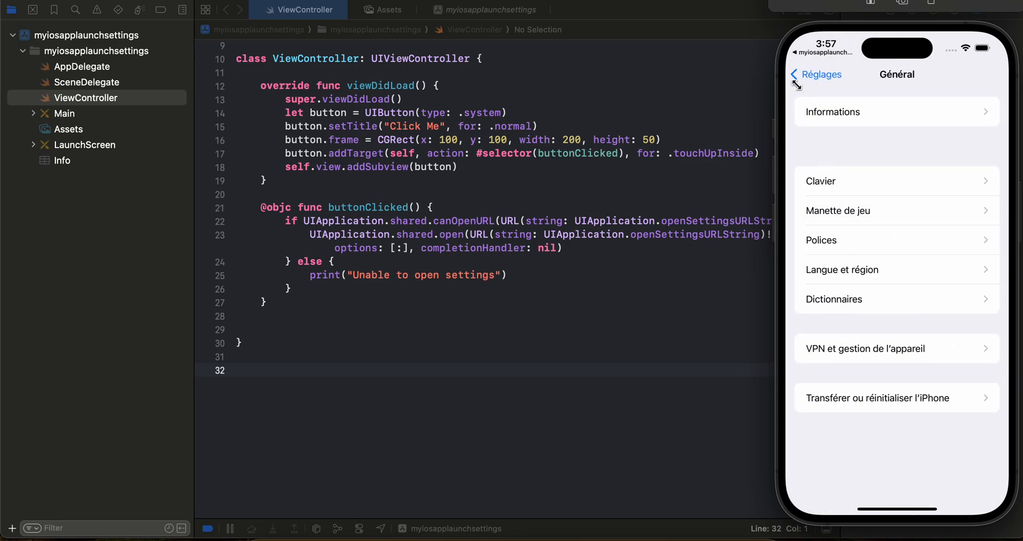
click(815, 74)
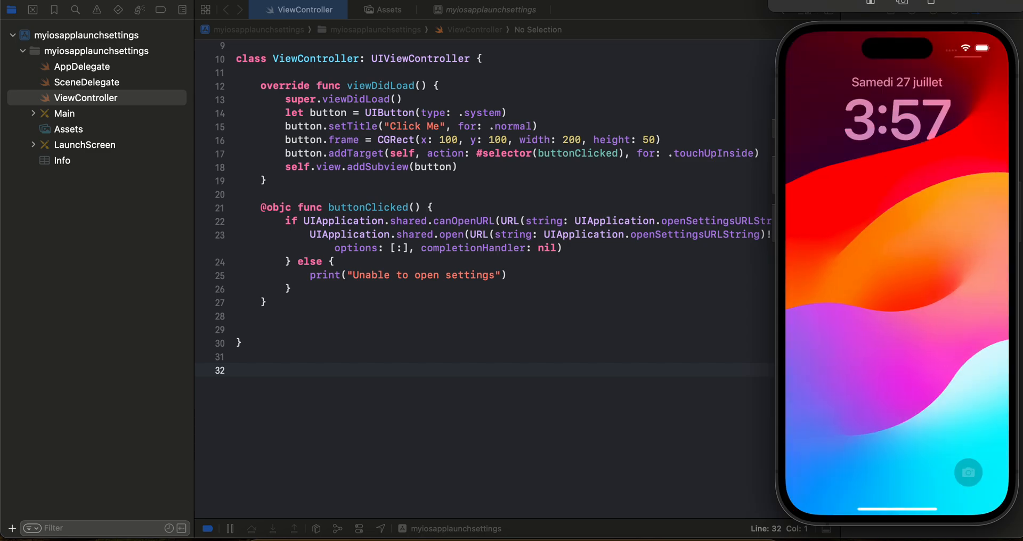
mouse_move(895, 460)
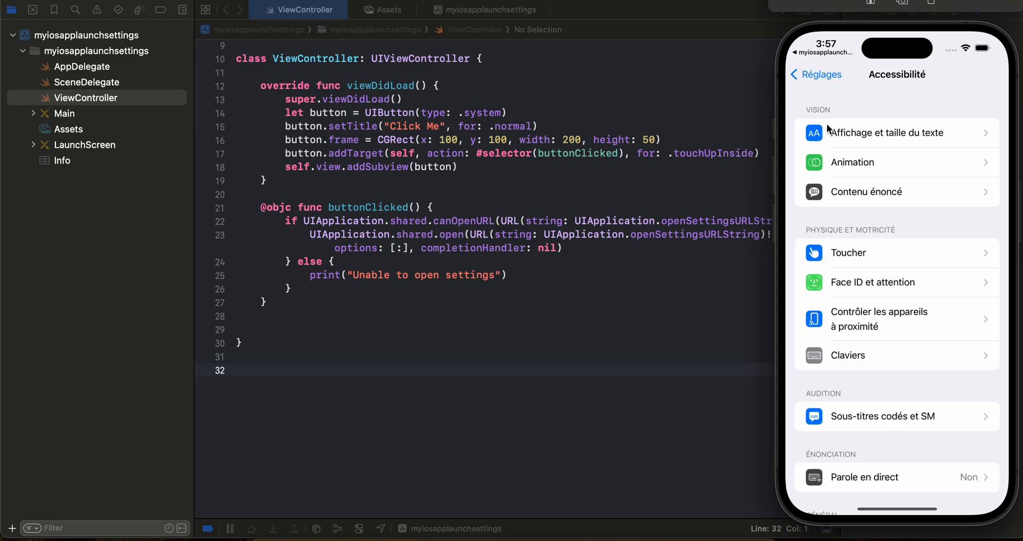
mouse_move(822, 69)
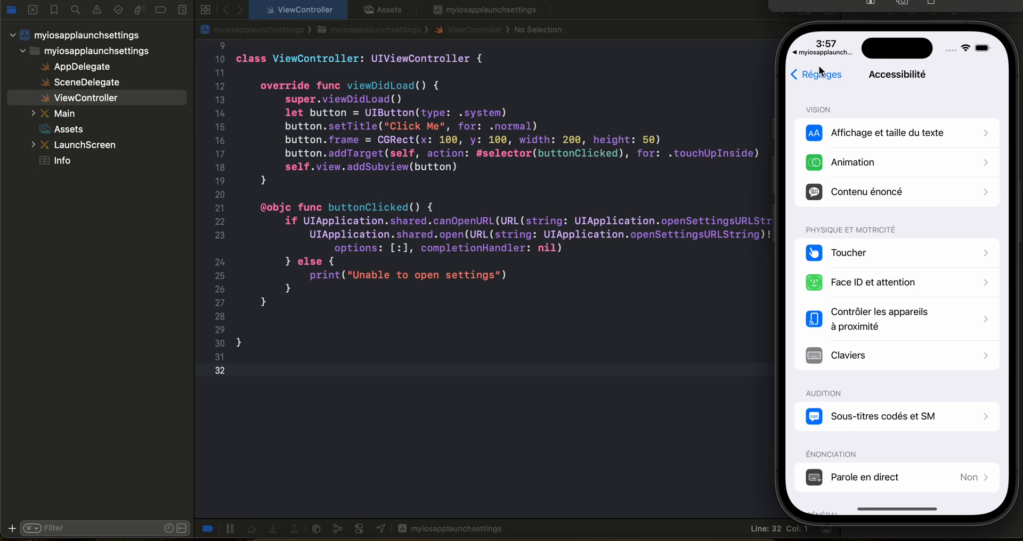
click(817, 74)
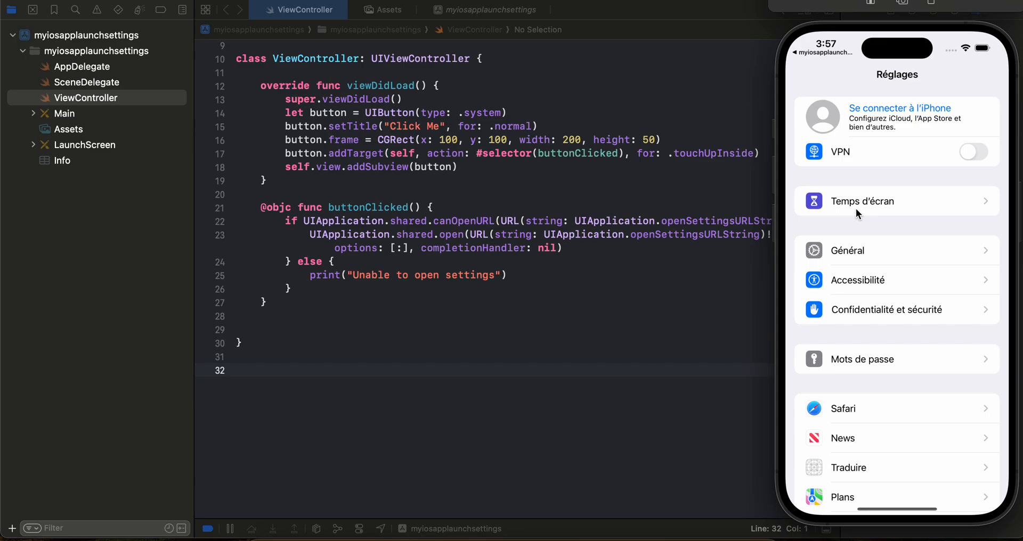
mouse_move(638, 284)
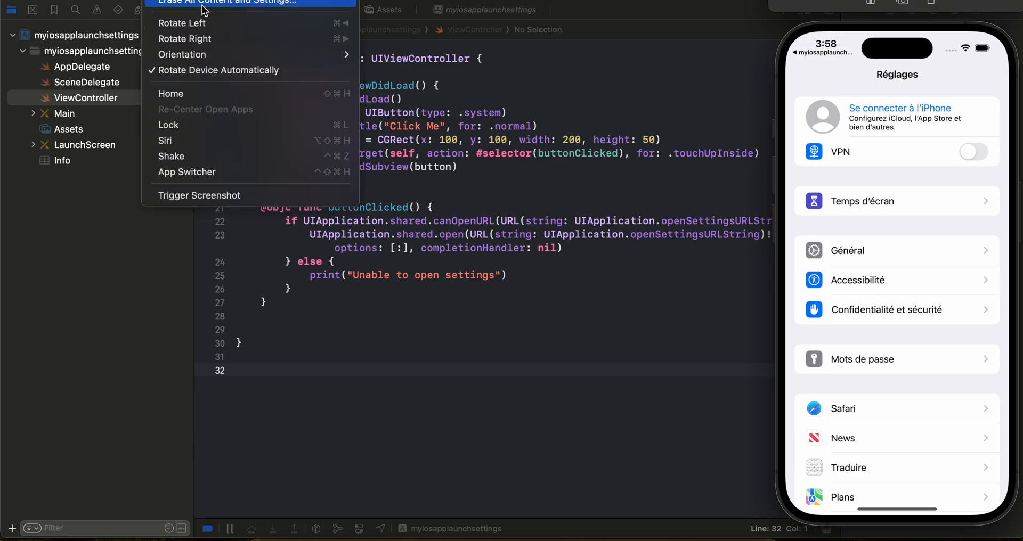
- Dismiss the simulator from its Device menu to bring Xcode's ViewController code back into view
click(227, 3)
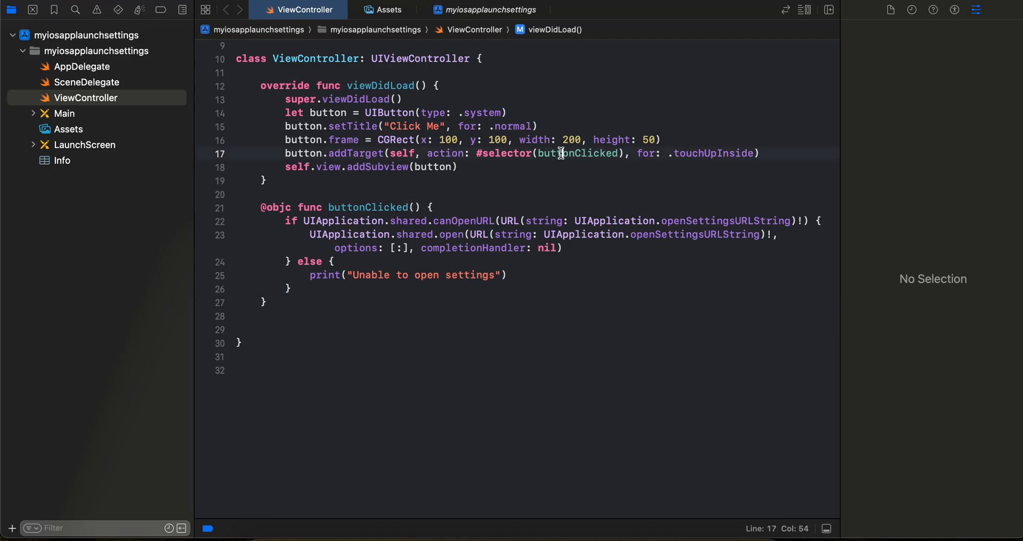
double_click(576, 153)
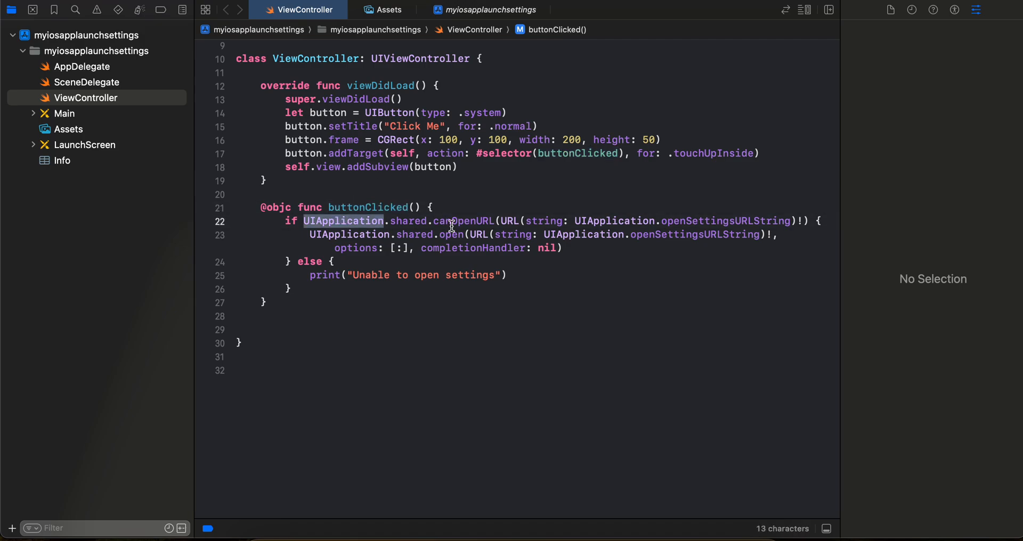
double_click(724, 221)
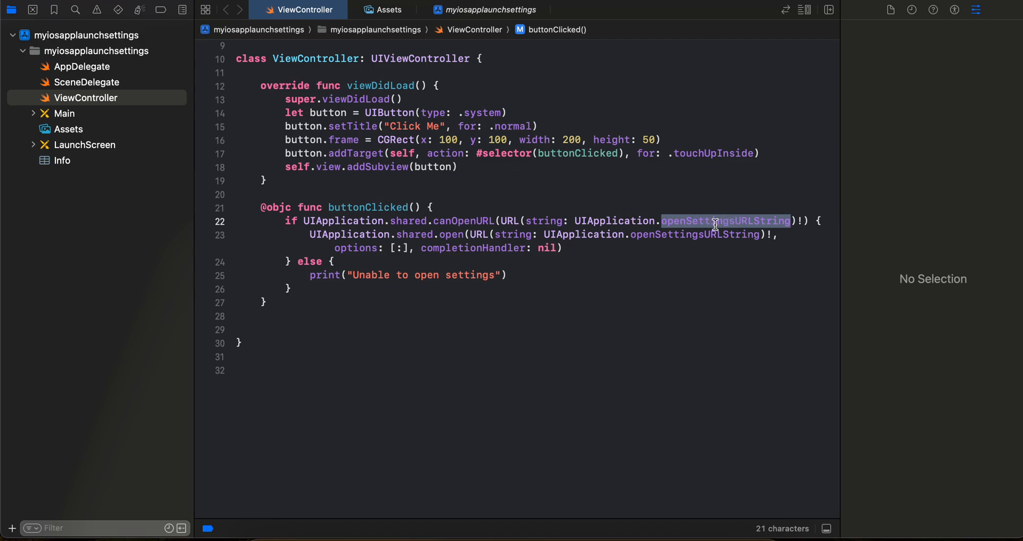
click(349, 235)
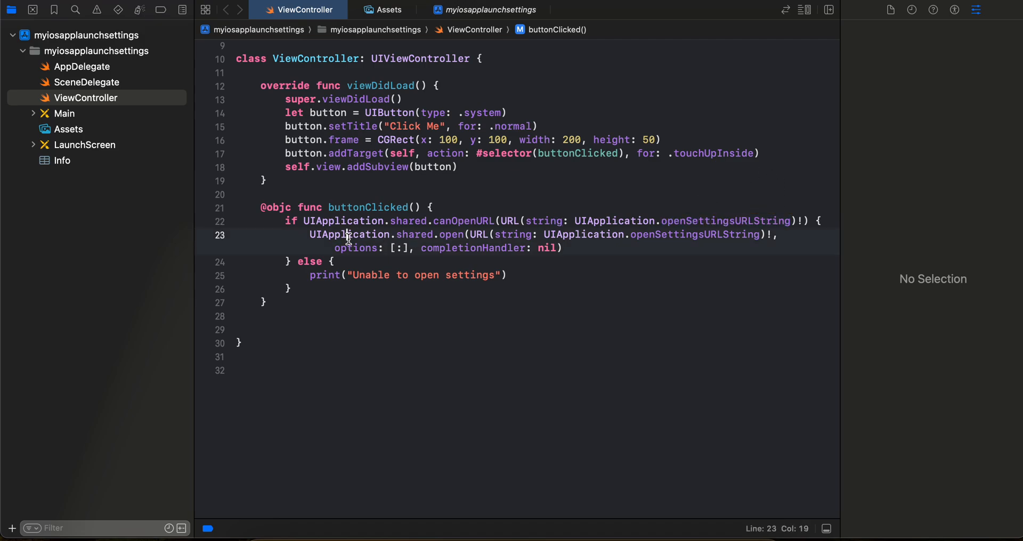
double_click(451, 235)
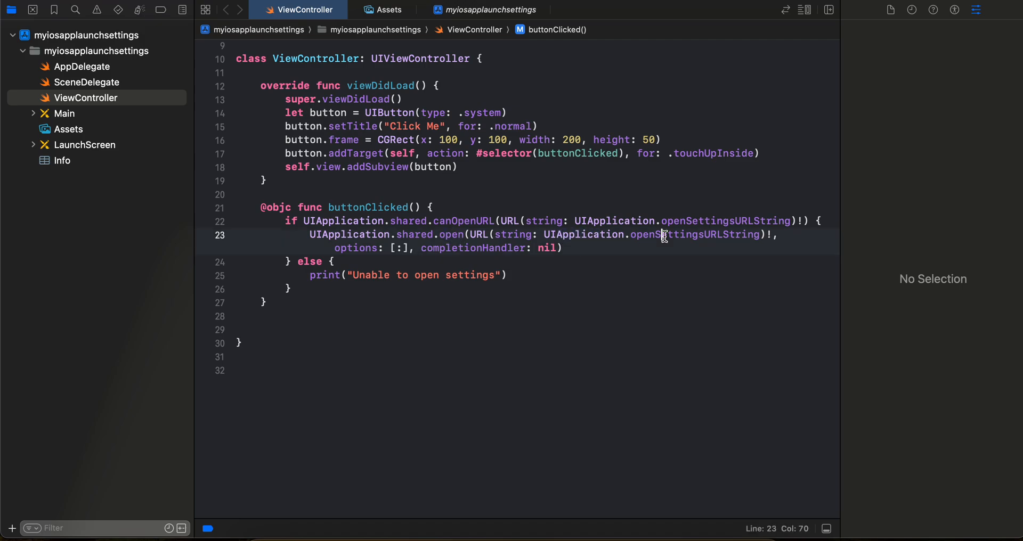
double_click(694, 235)
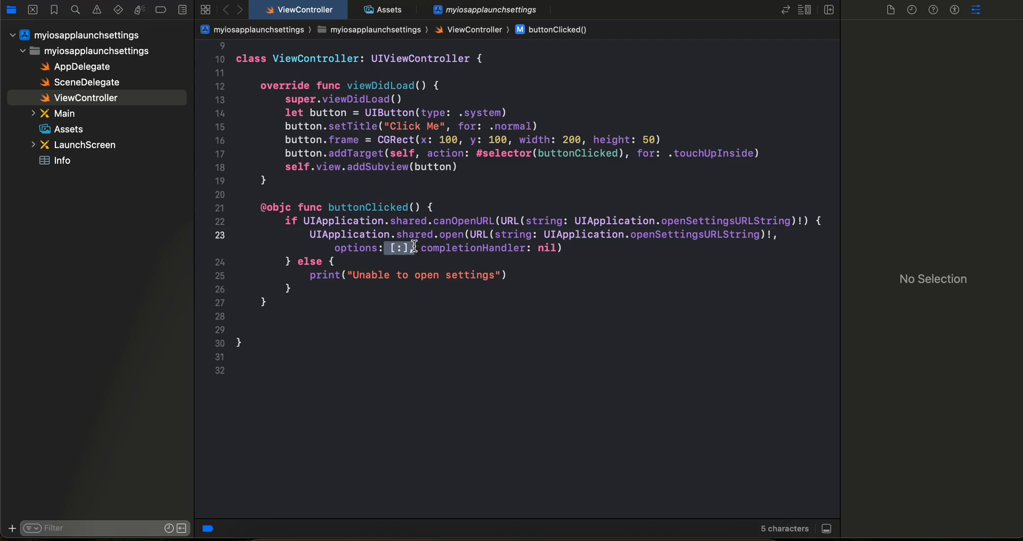
click(381, 233)
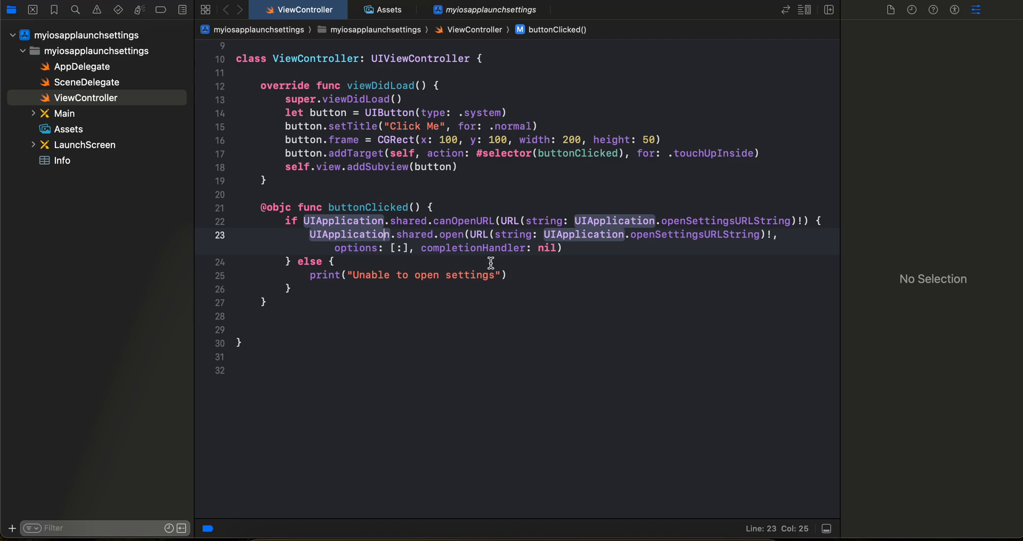
double_click(473, 247)
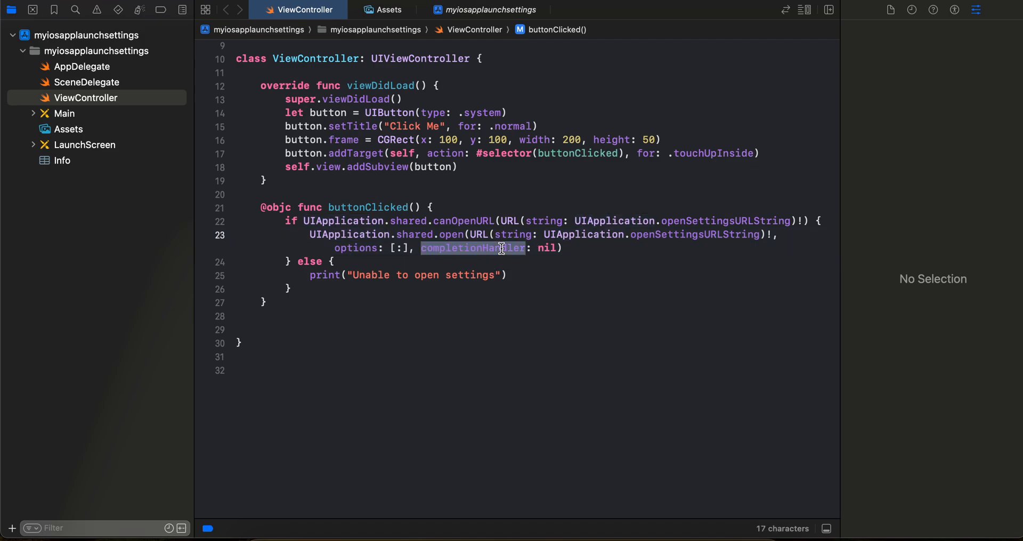